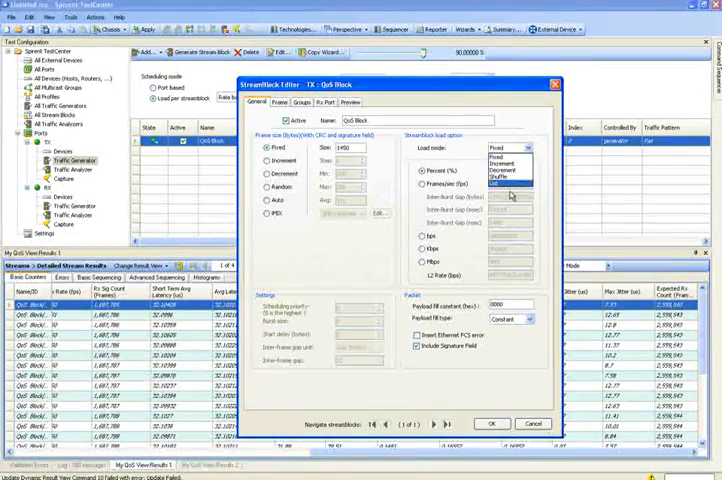
Fix load mode and payload fill, then add a count-3 ToS modifier and count-30 IPv4 source modifier
click(510, 183)
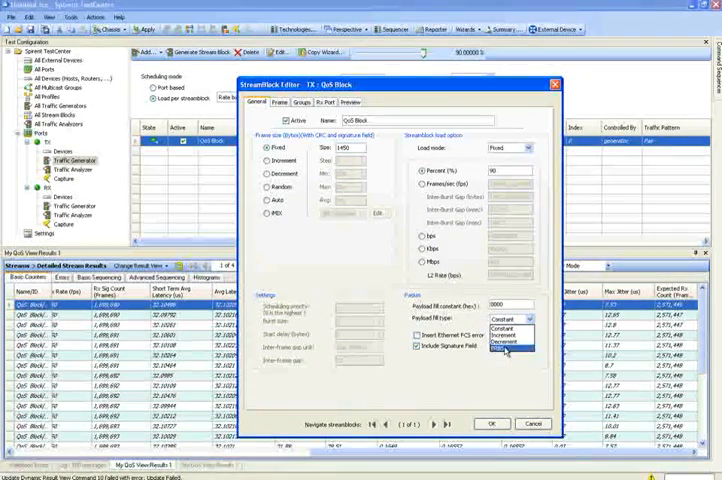
click(506, 351)
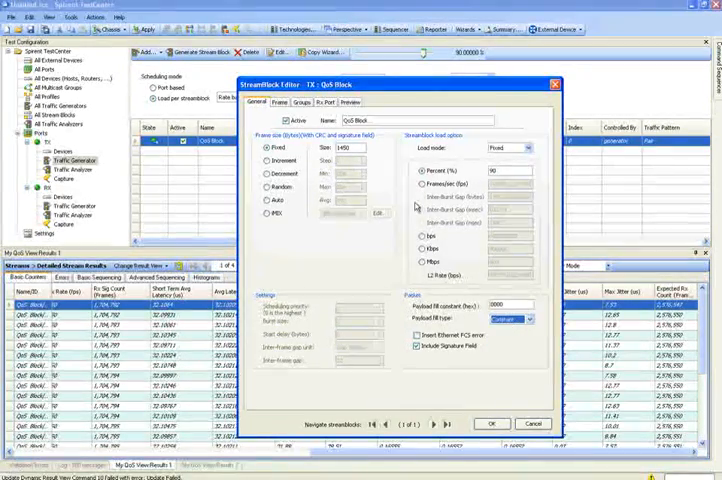
click(279, 102)
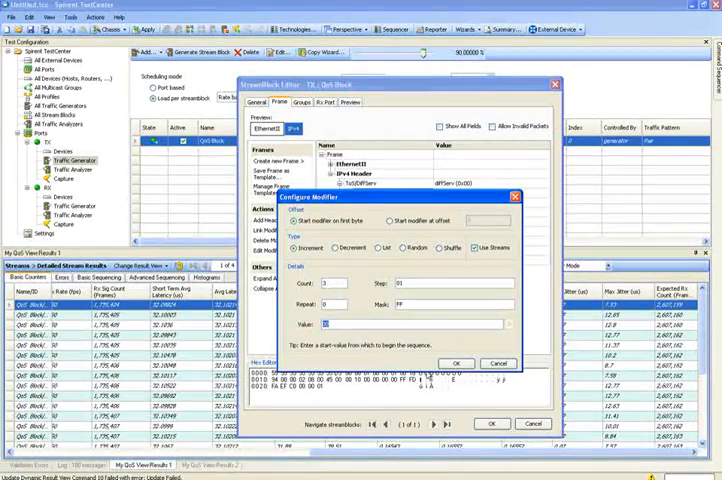
click(456, 363)
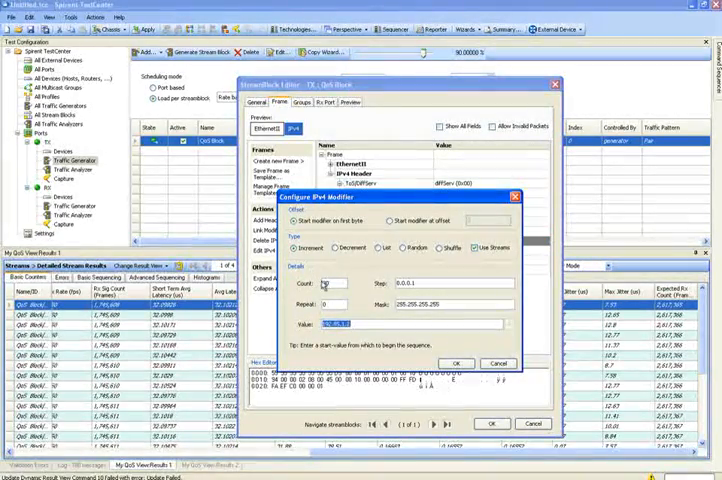
text(30)
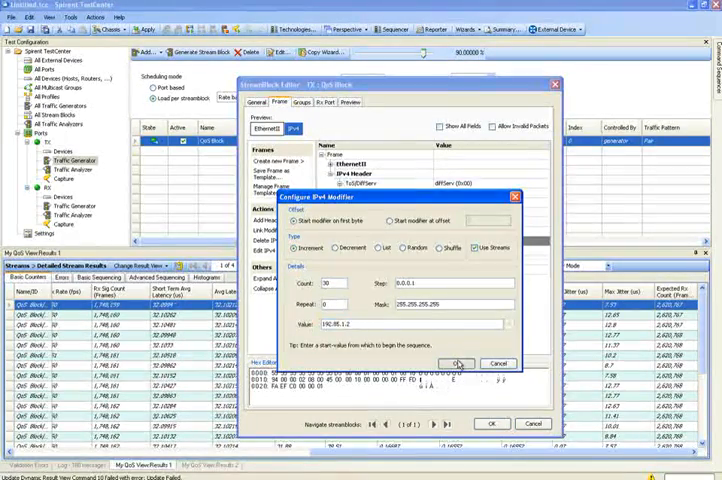
Confirm the IPv4 source address modifier and link it with the DiffServ modifier
click(483, 363)
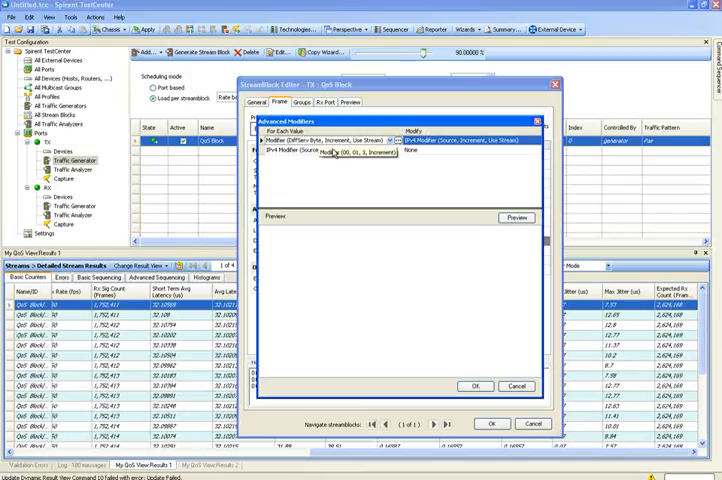
click(516, 217)
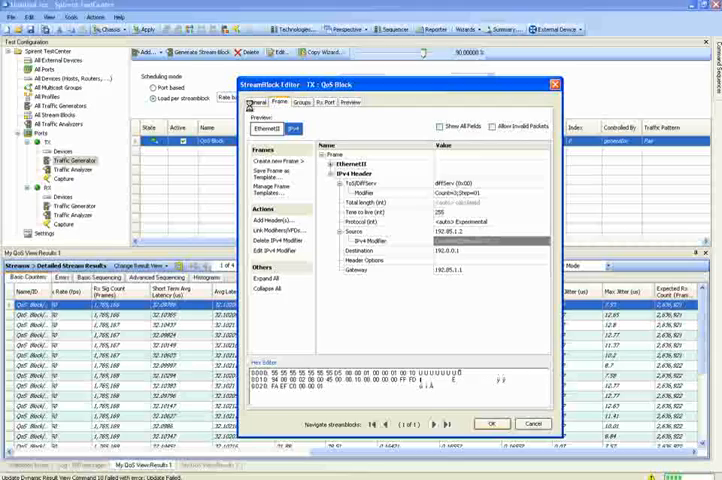
Close the StreamBlock Editor and scroll down through the stream results view
click(491, 423)
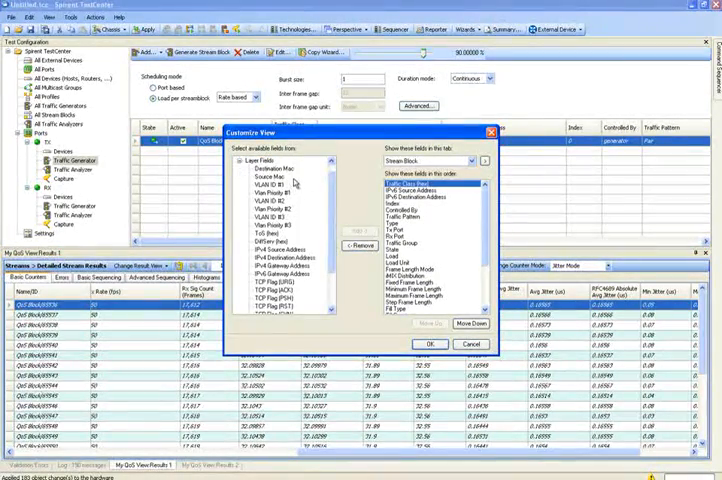
scroll(down, 3)
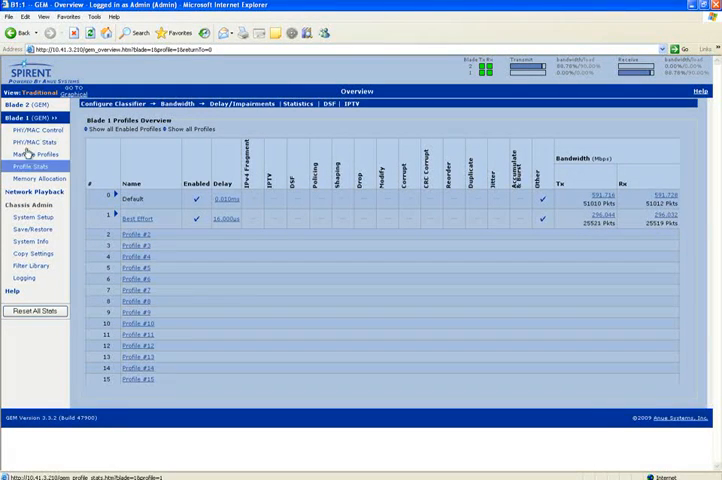
mouse_move(30, 141)
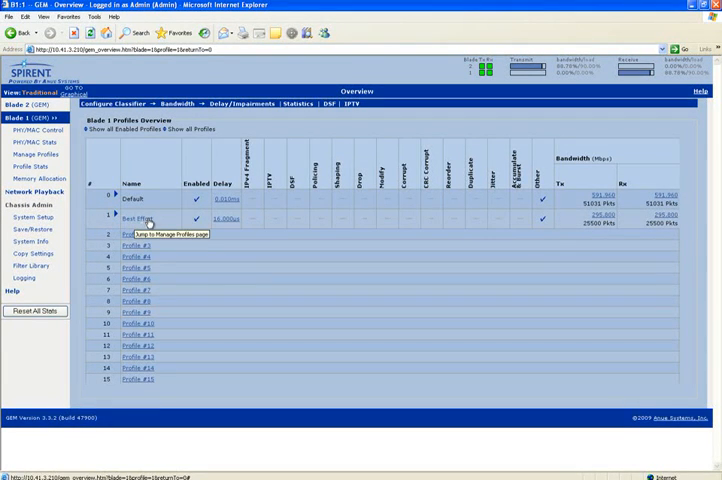
Open the Best Effort profile to view its IPv4 filter with DiffServ/TOS 0
click(135, 218)
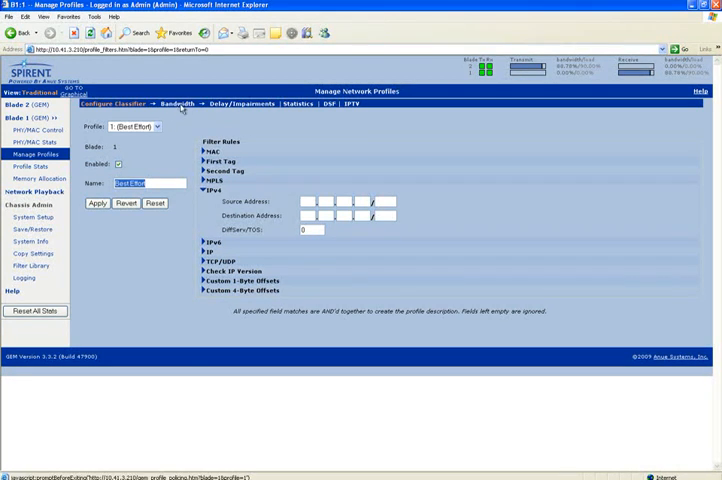
Show the Best Effort Bandwidth page, with limiting unchecked, DS1 rate and 32 kBytes buffer
click(162, 104)
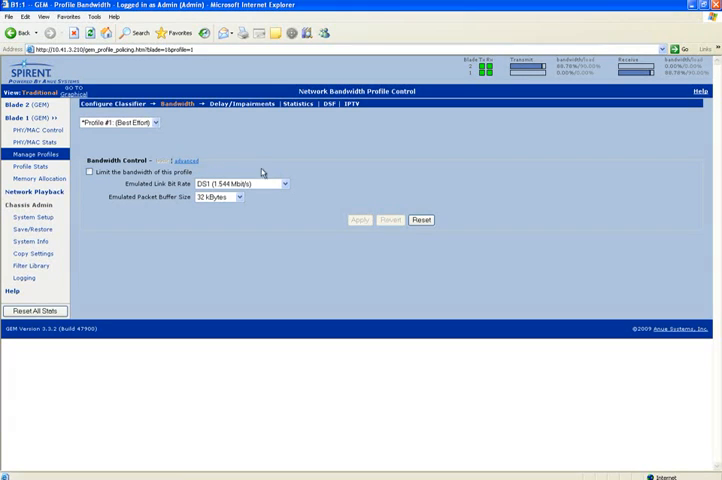
click(228, 112)
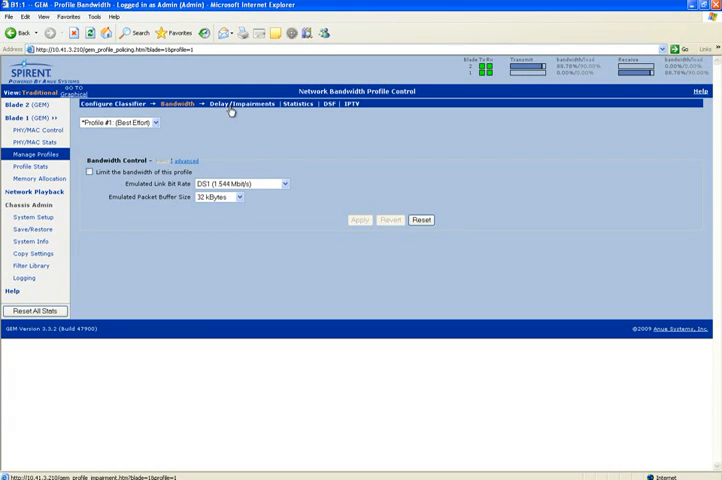
Review Profile #1 Delay/Impairments, scrolling to the Delay and Jitter and Packet Impairments sections
click(230, 103)
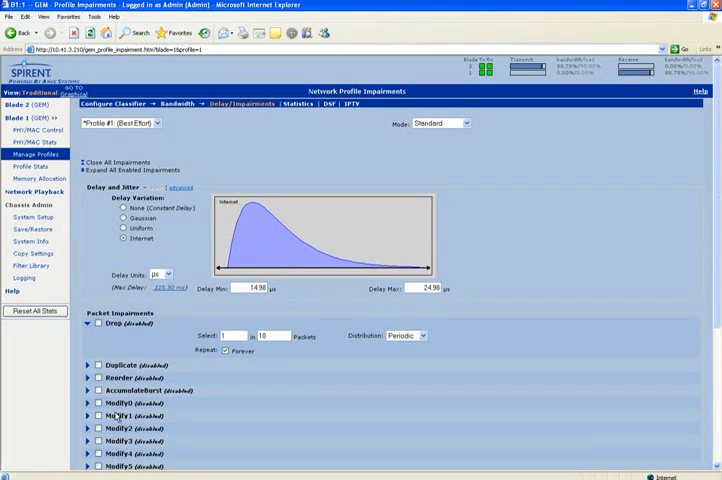
scroll(down, 3)
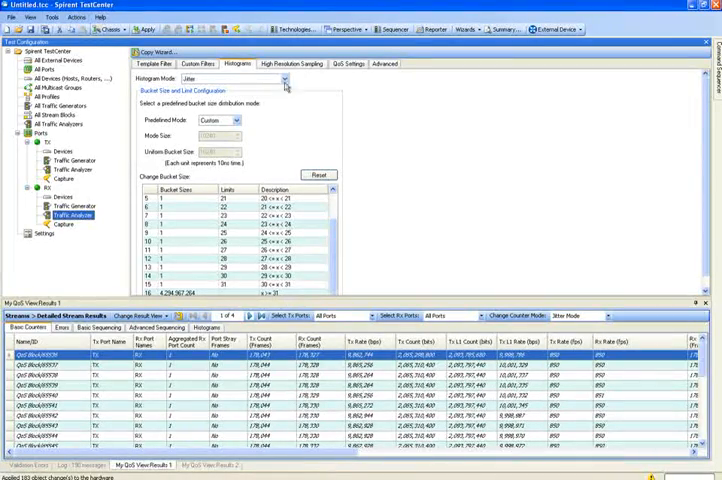
click(142, 29)
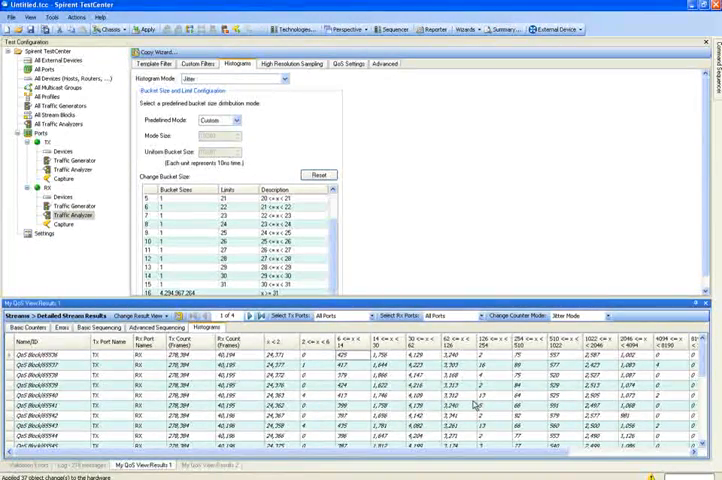
Chart Bucket 5 jitter counts over time for several selected QoS Block streams
right_click(470, 390)
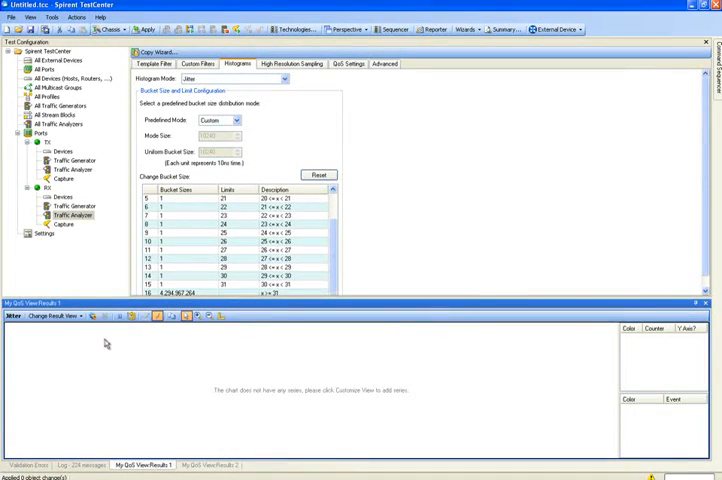
click(55, 317)
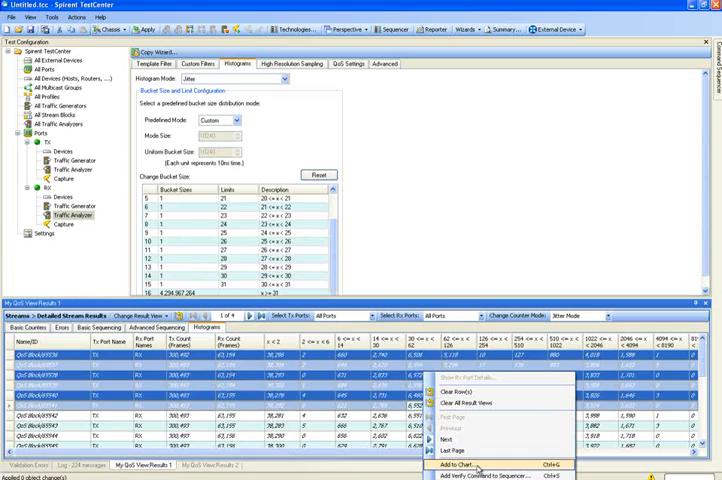
click(471, 468)
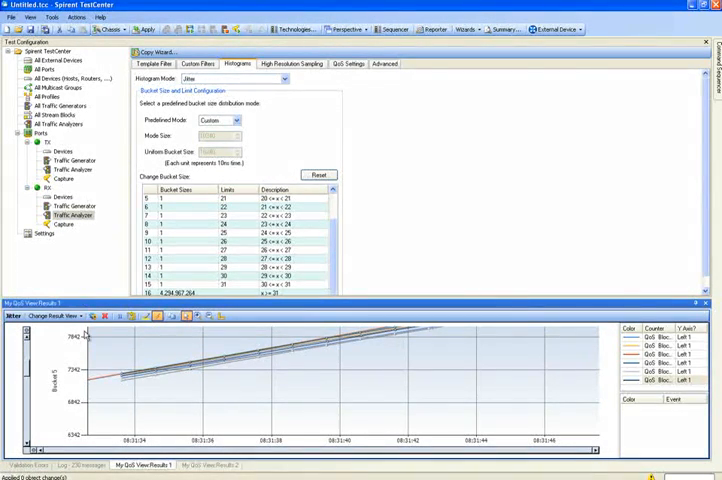
click(52, 316)
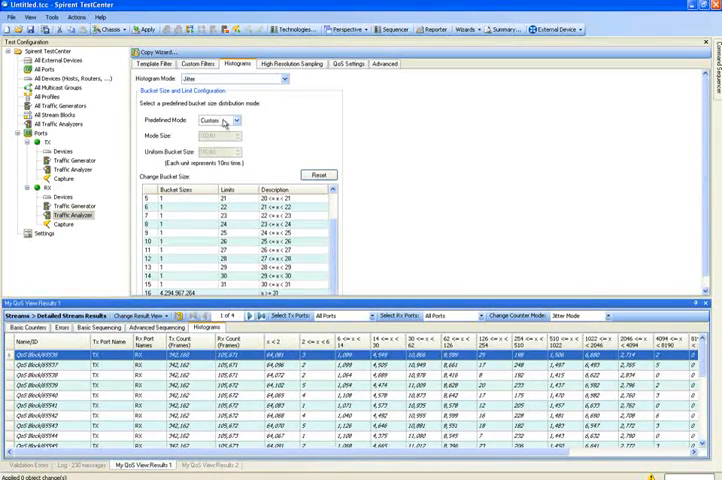
Close the chart to bring back the Detailed Stream Results Histograms table
click(238, 120)
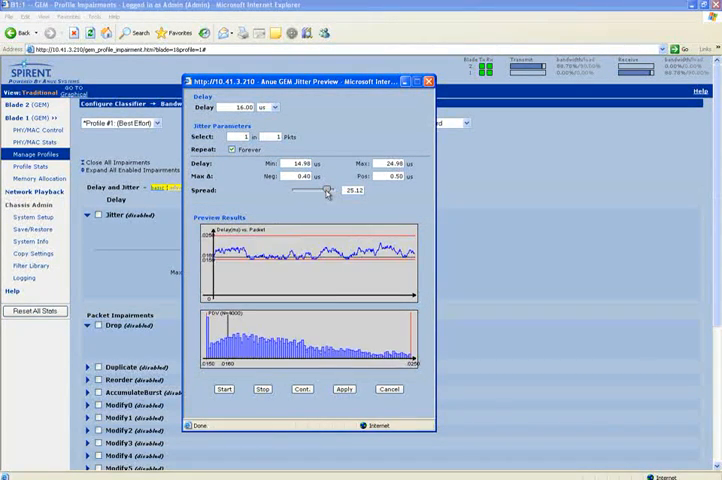
Lower the jitter spread to 7.94, rerun the preview, and apply it
drag(327, 191, 305, 191)
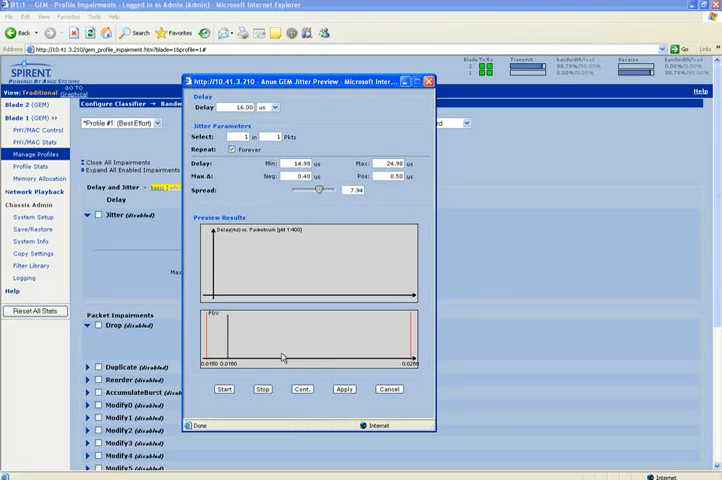
click(224, 389)
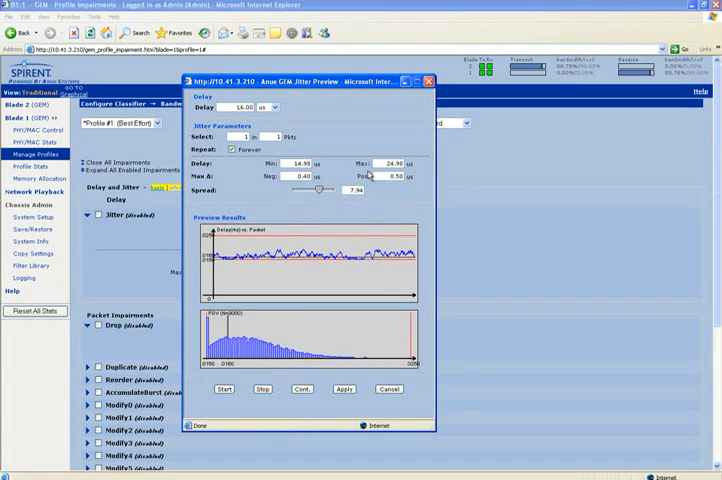
click(343, 389)
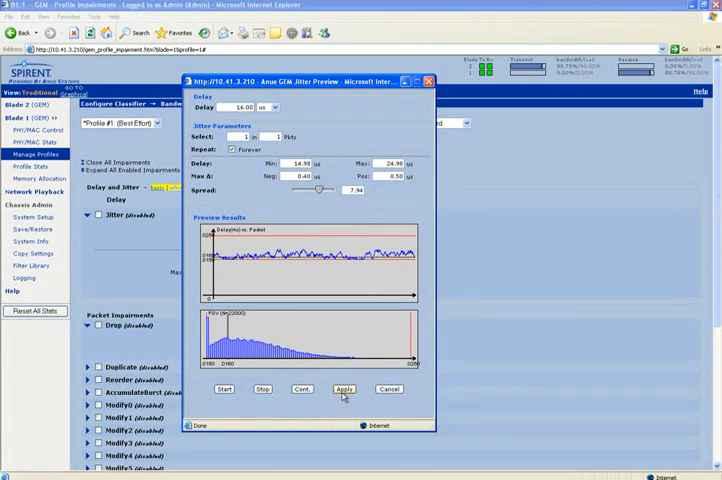